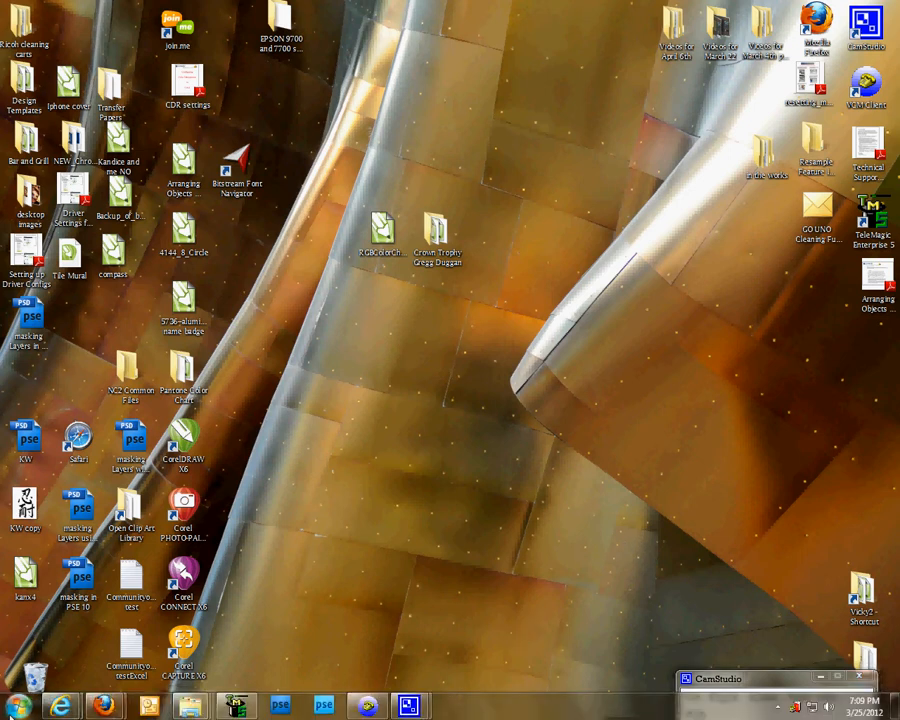
Bring up the Windows Start menu with its programs and system places.
{"action": "left_click", "coordinate": [18, 706]}
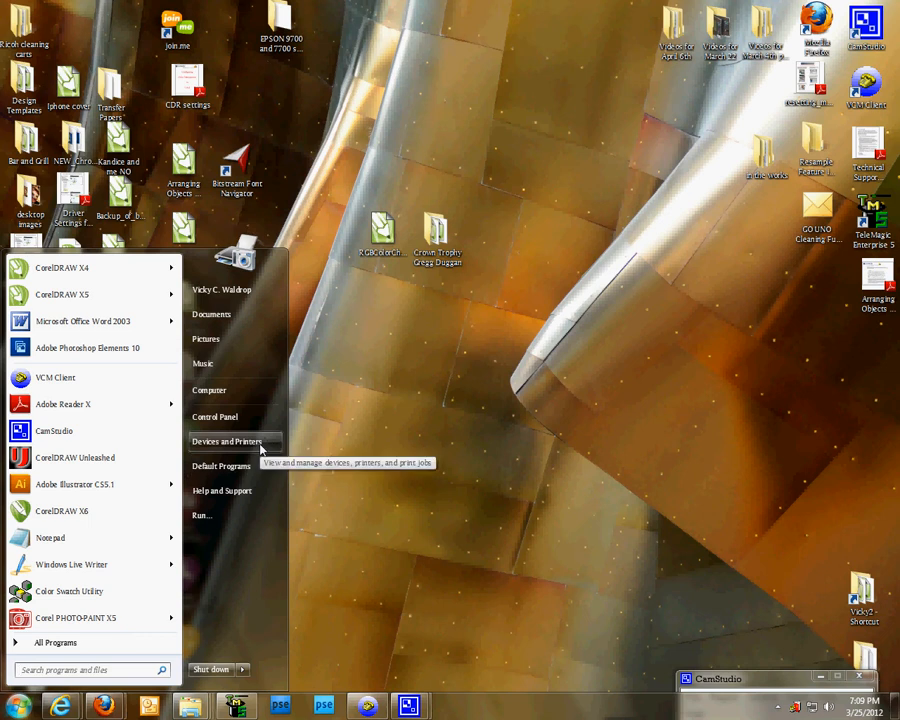
{"action": "mouse_move", "coordinate": [644, 424]}
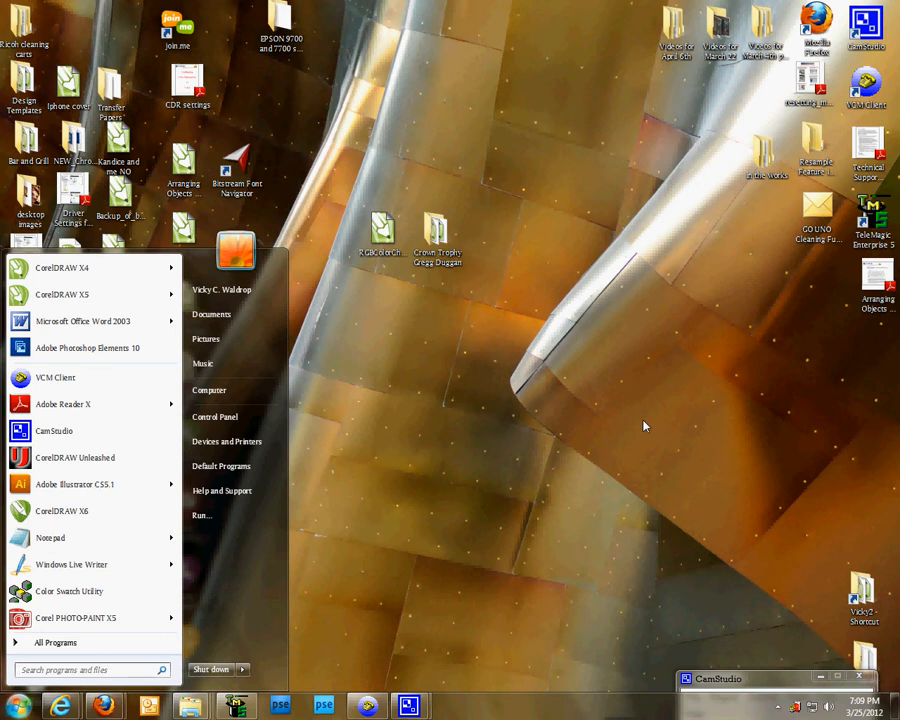
{"action": "mouse_move", "coordinate": [228, 442]}
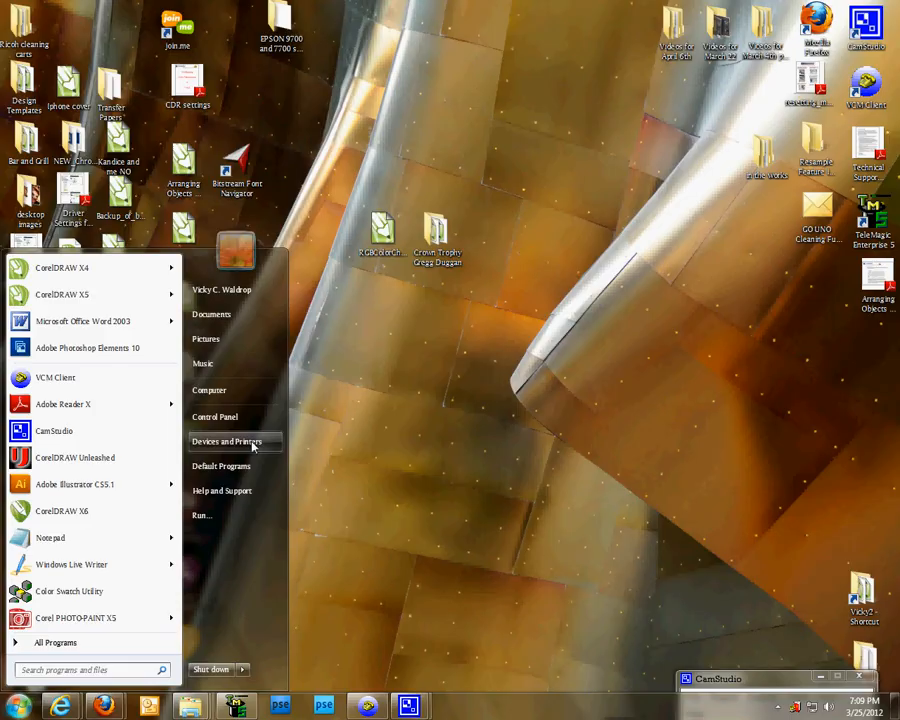
Show Devices and Printers and the GelSprinter GX 7000 support printer's context actions.
{"action": "left_click", "coordinate": [226, 442]}
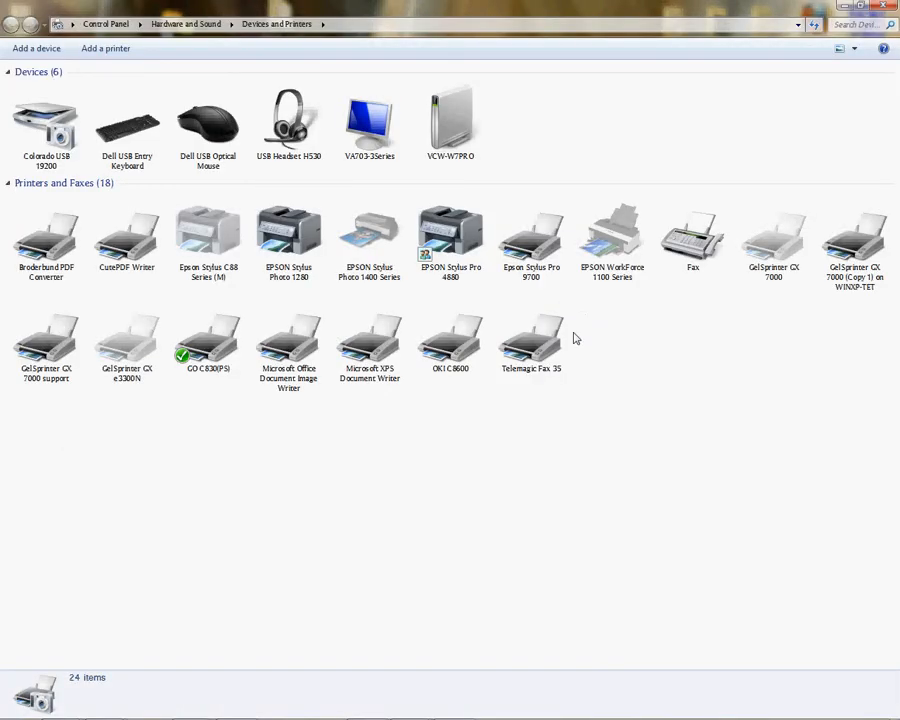
{"action": "mouse_move", "coordinate": [56, 448]}
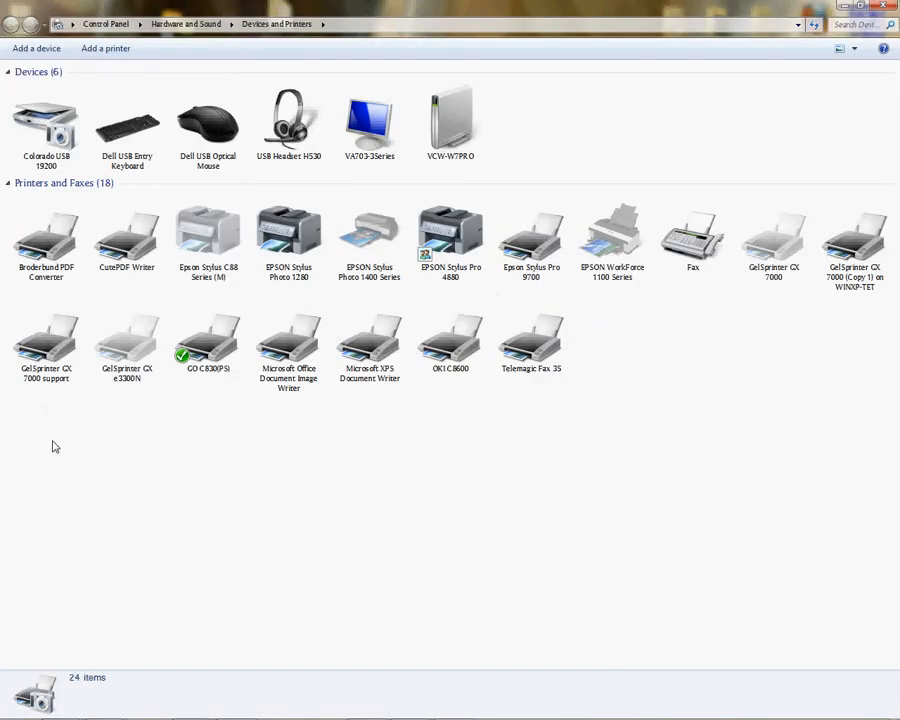
{"action": "right_click", "coordinate": [46, 340]}
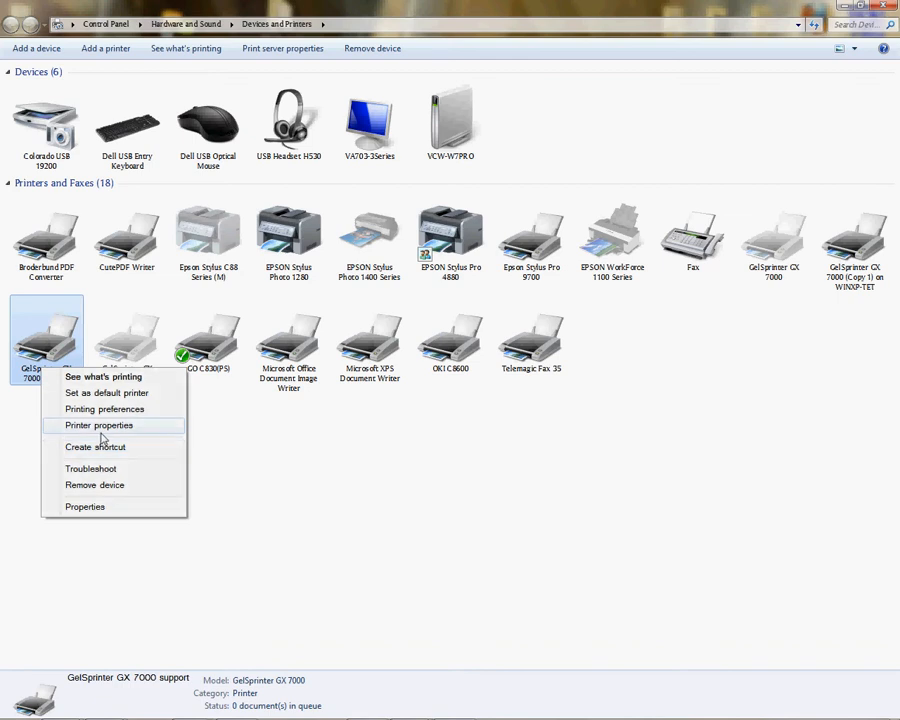
{"action": "mouse_move", "coordinate": [132, 432]}
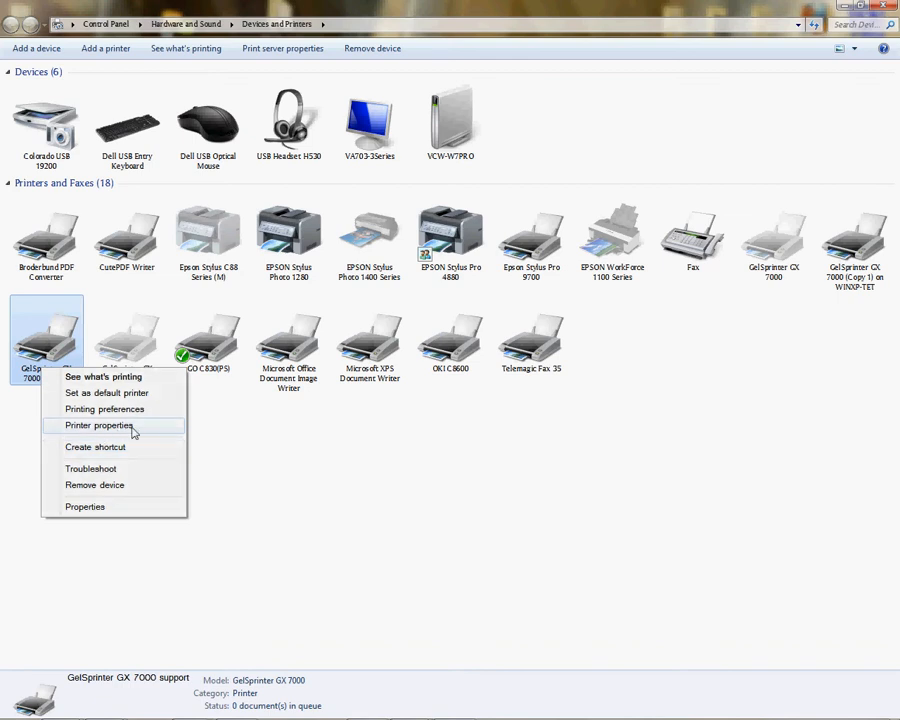
{"action": "mouse_move", "coordinate": [116, 508]}
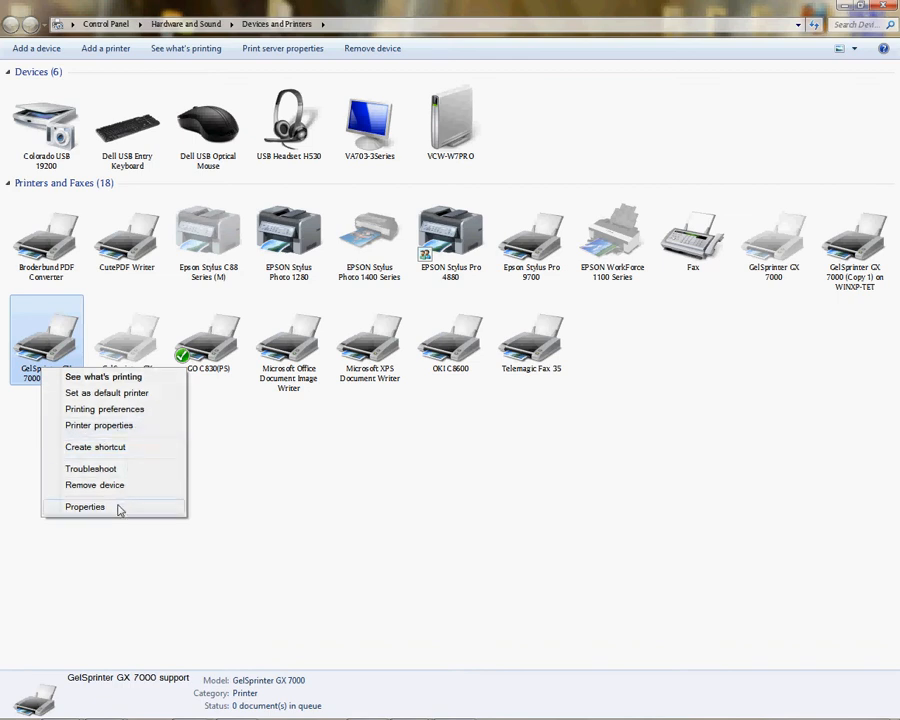
{"action": "mouse_move", "coordinate": [116, 428]}
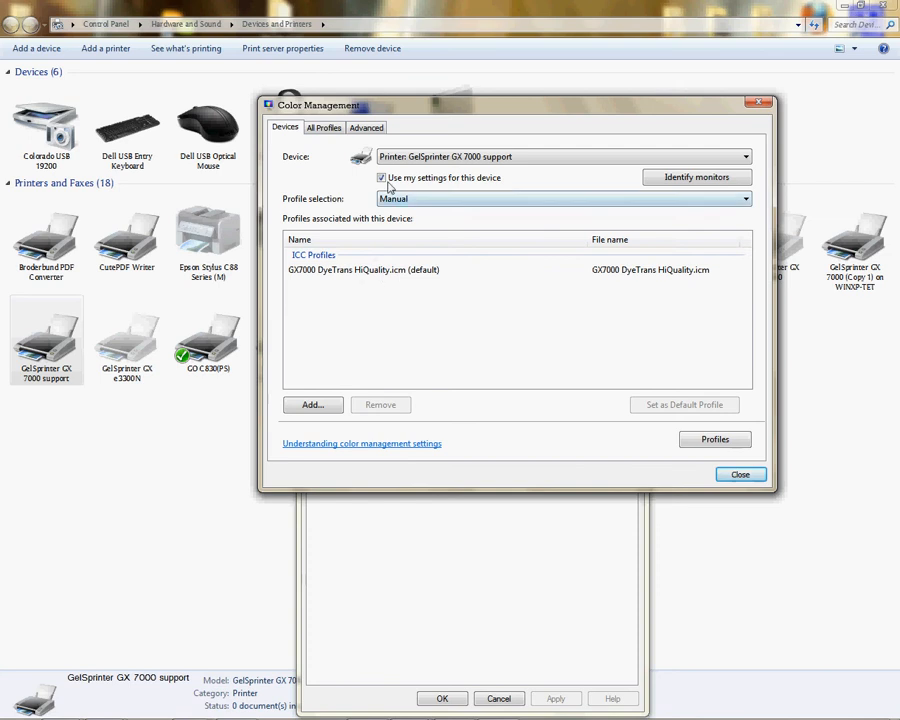
Use custom settings for the printer and associate GX7000 DyeTrans HiQuality.icm as its default profile.
{"action": "left_click", "coordinate": [744, 156]}
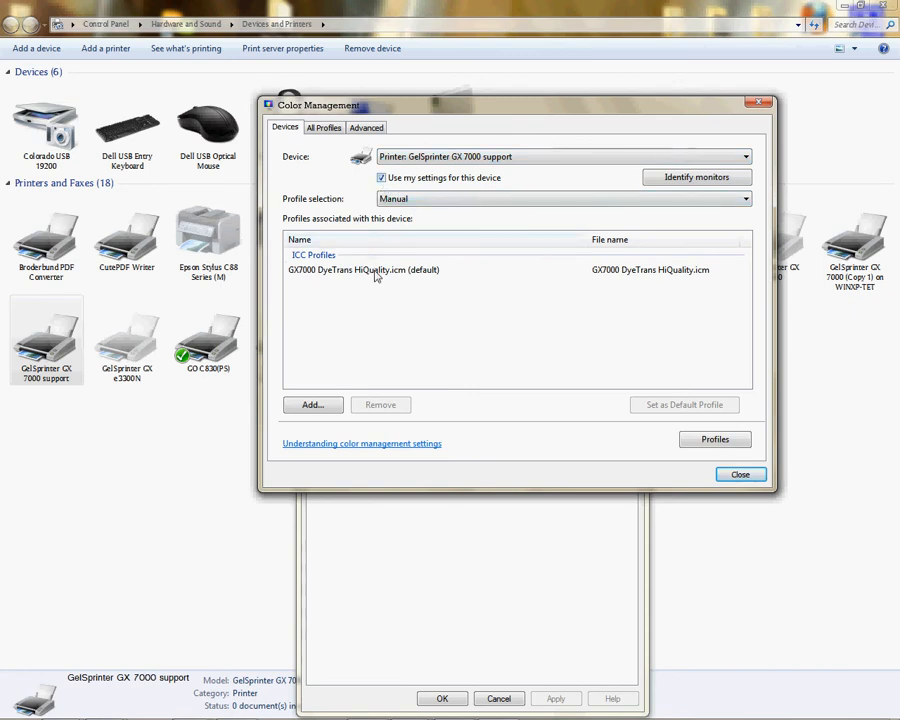
{"action": "left_click", "coordinate": [364, 268]}
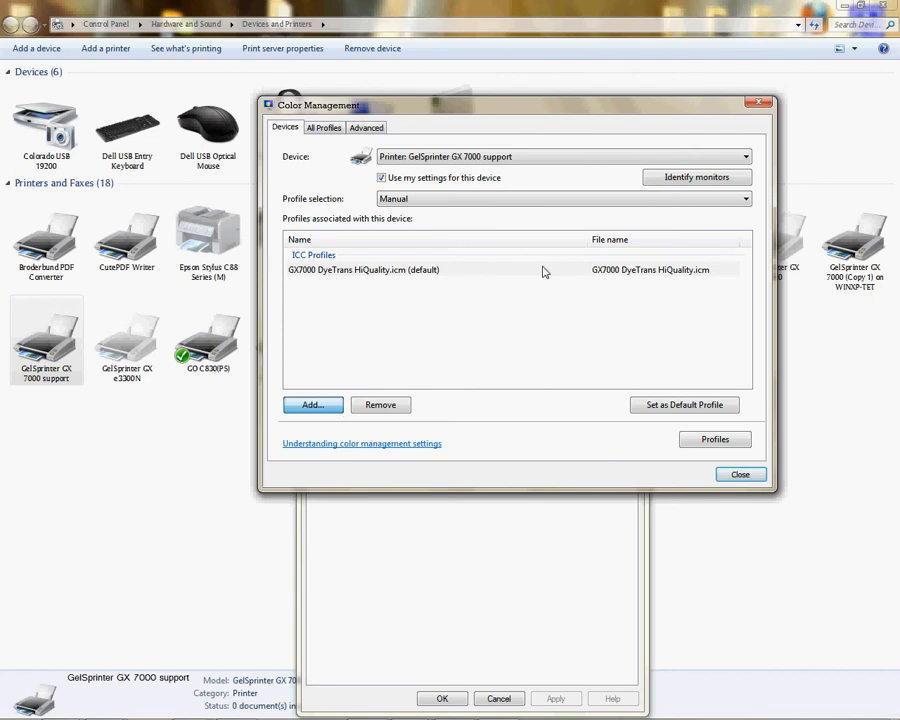
{"action": "left_click", "coordinate": [312, 404]}
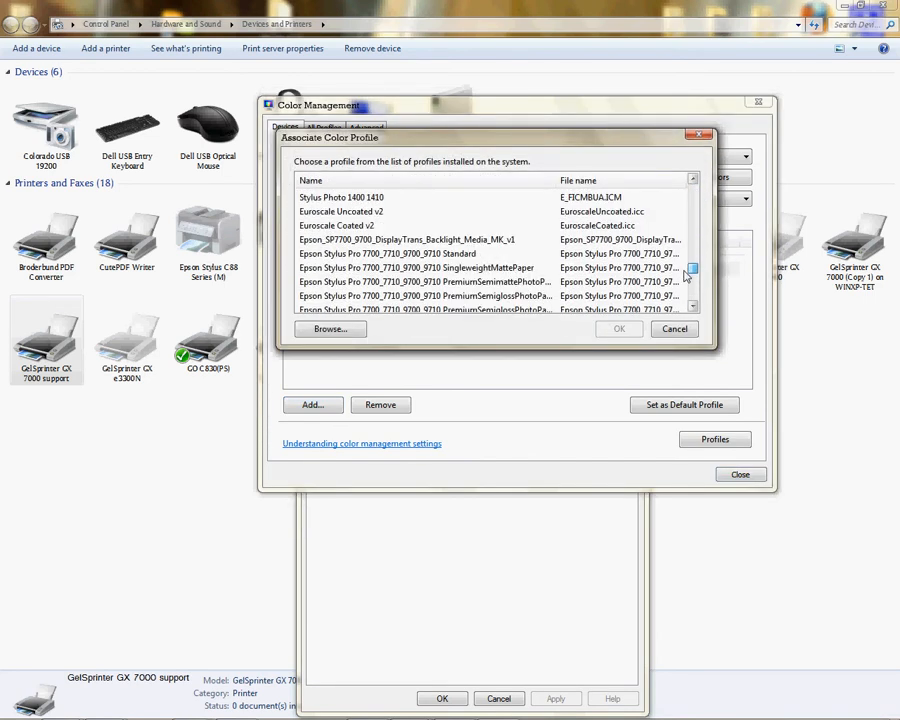
{"action": "scroll", "scroll_direction": "up", "scroll_amount": 3}
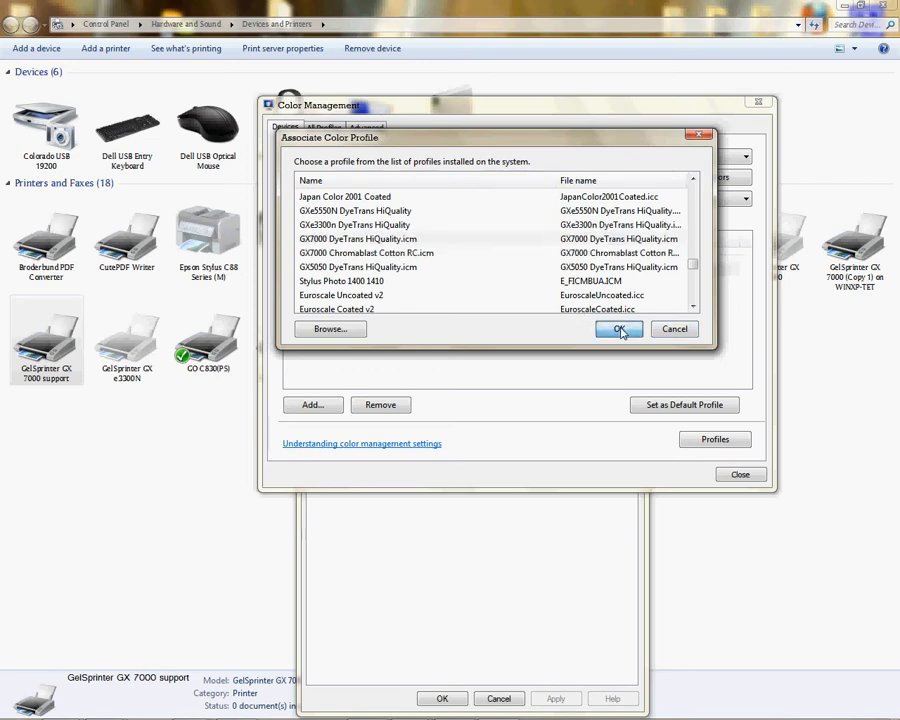
{"action": "left_click", "coordinate": [620, 328]}
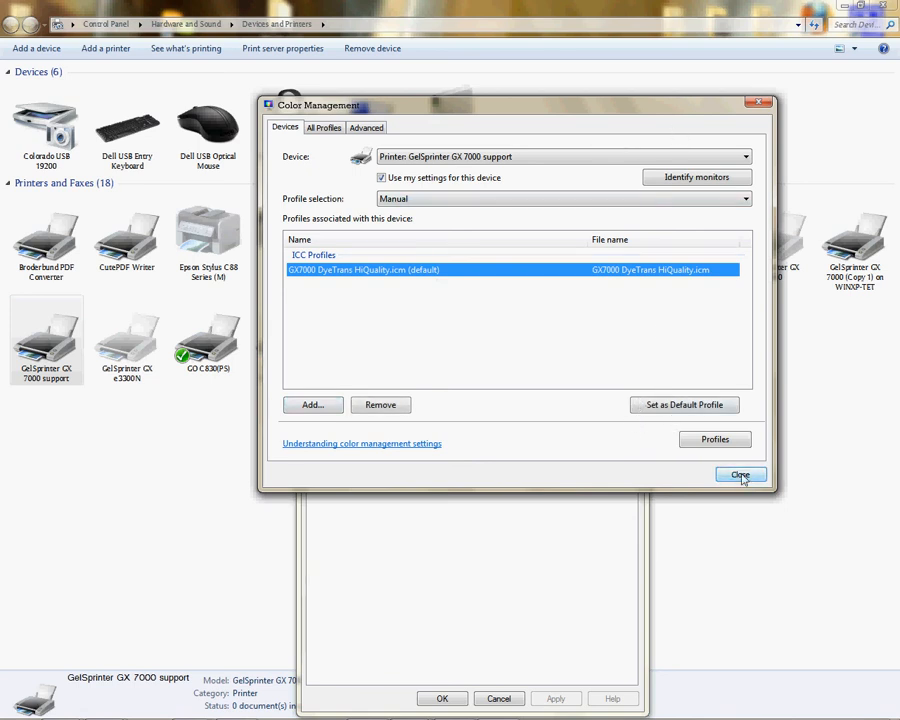
Close Color Management, the printer properties and the Devices and Printers window.
{"action": "left_click", "coordinate": [740, 474]}
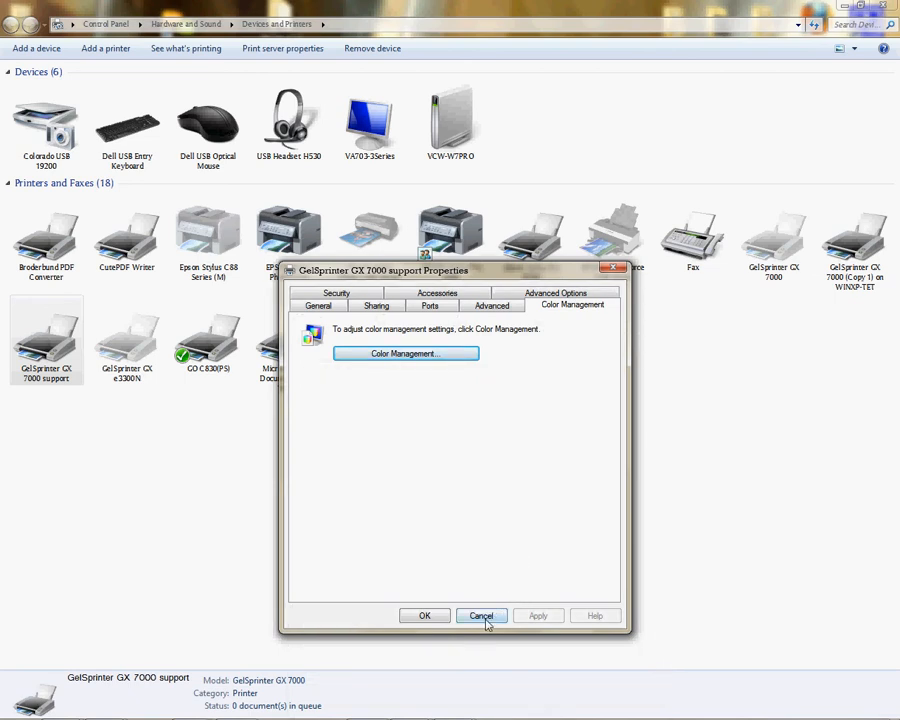
{"action": "left_click", "coordinate": [482, 616]}
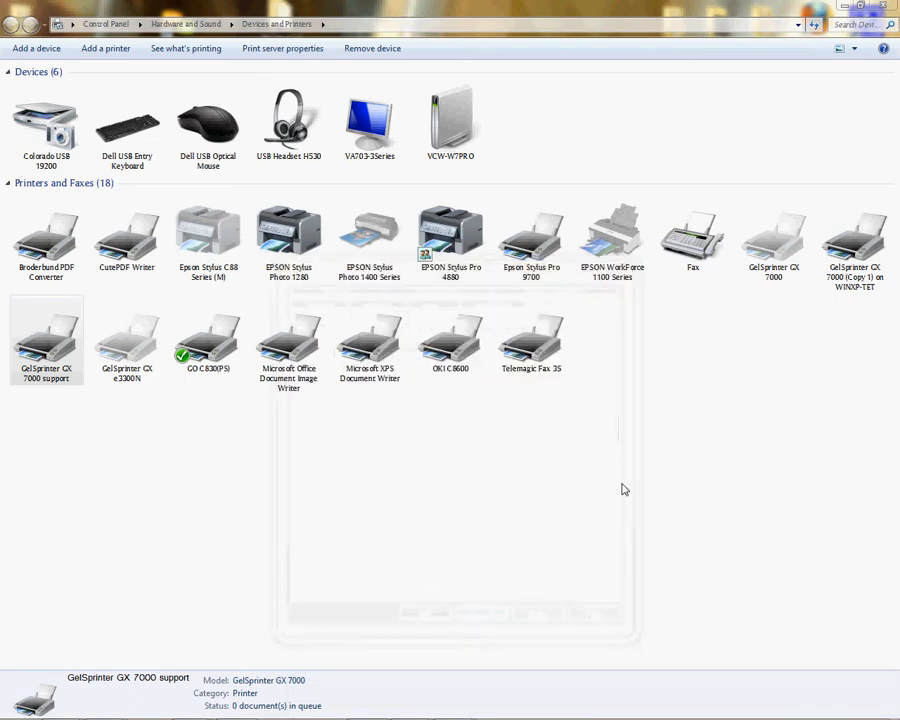
{"action": "left_click", "coordinate": [46, 336]}
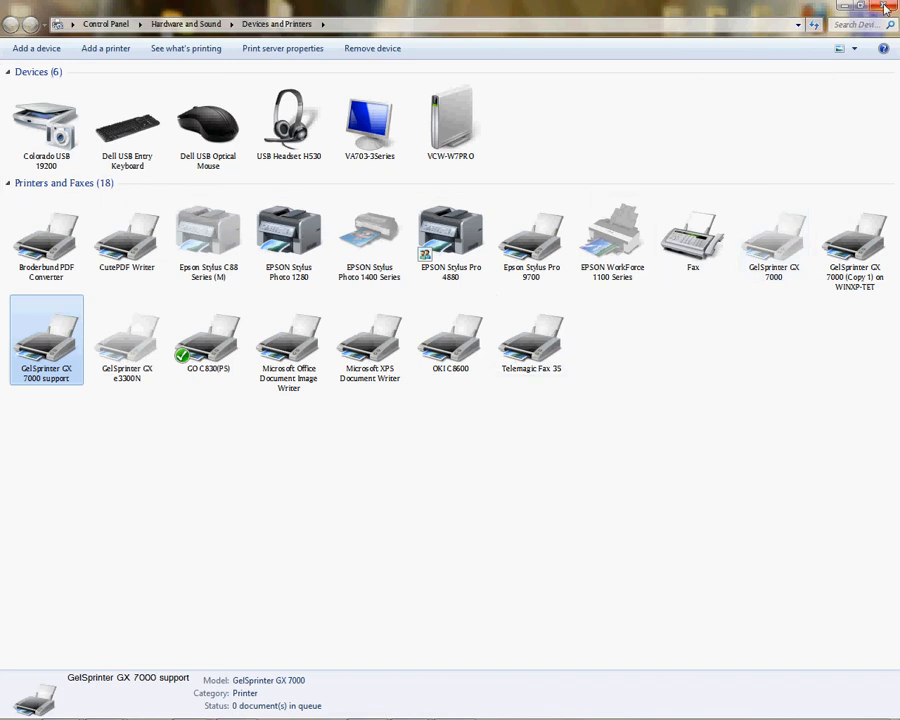
{"action": "mouse_move", "coordinate": [884, 8]}
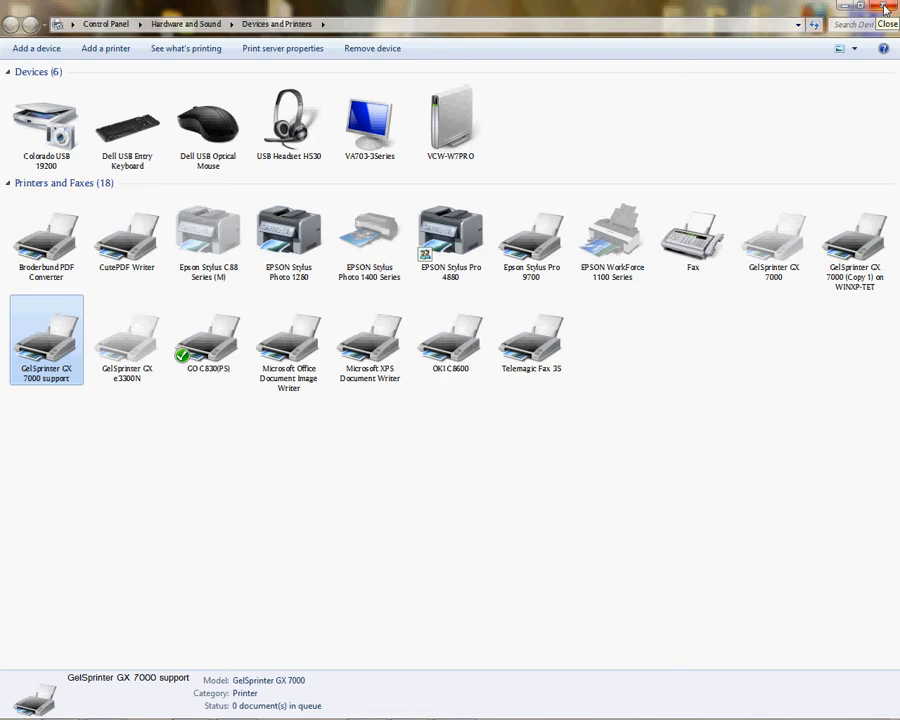
{"action": "left_click", "coordinate": [884, 8]}
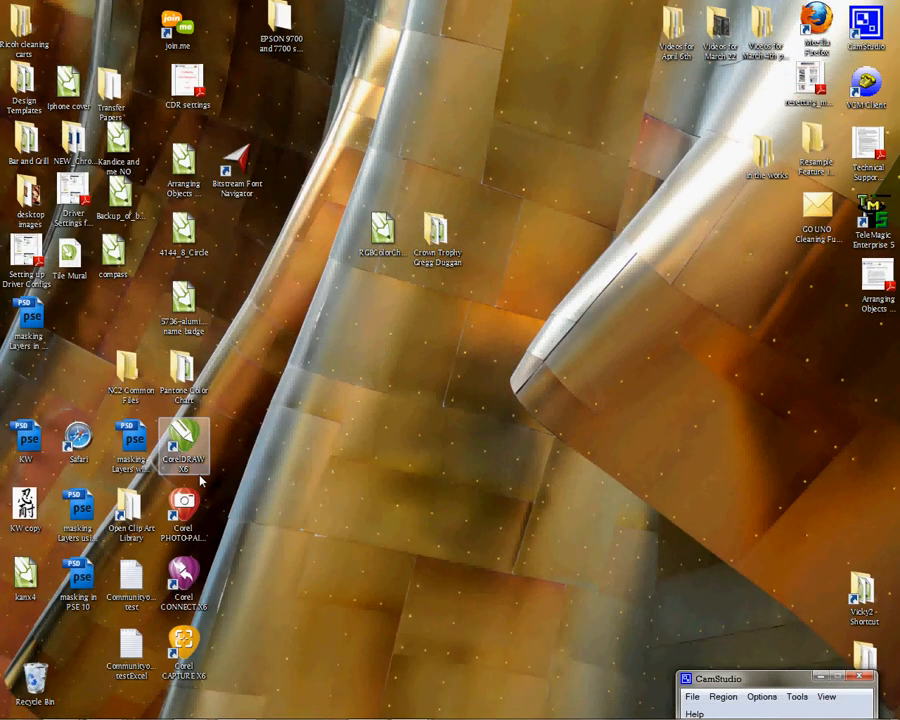
Launch PHOTO-PAINT X6 and create a new Untitled-1 24-bit RGB image with Perceptual rendering intent.
{"action": "double_click", "coordinate": [184, 504]}
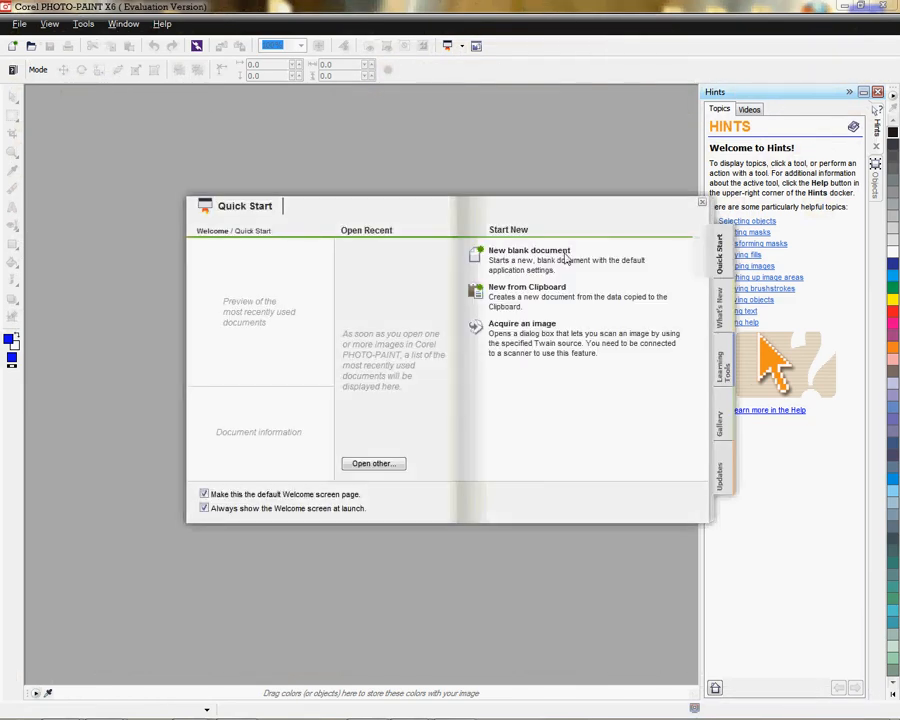
{"action": "left_click", "coordinate": [528, 250]}
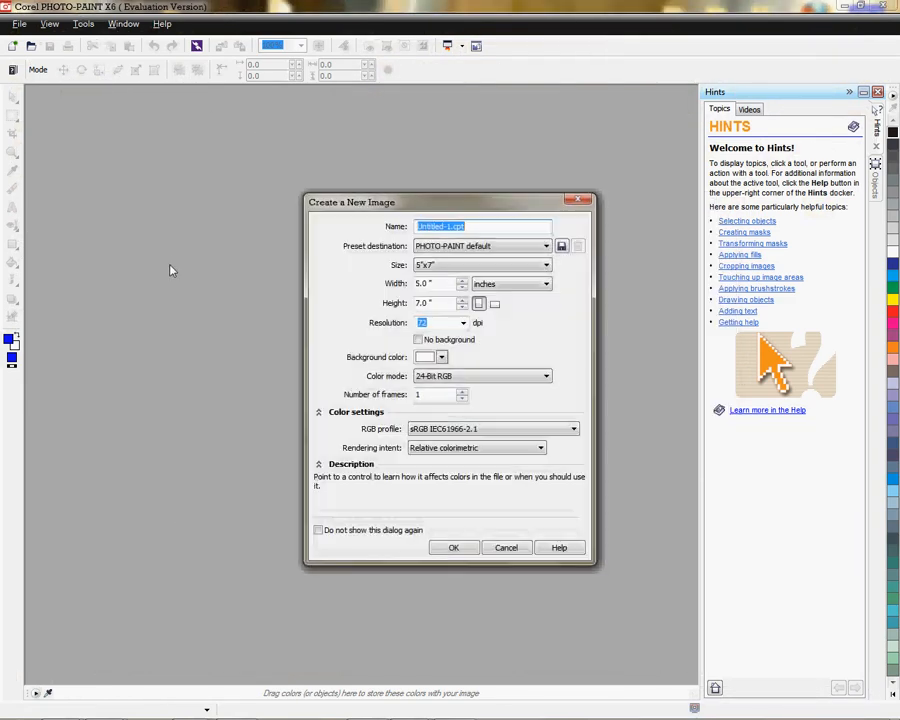
{"action": "mouse_move", "coordinate": [500, 264]}
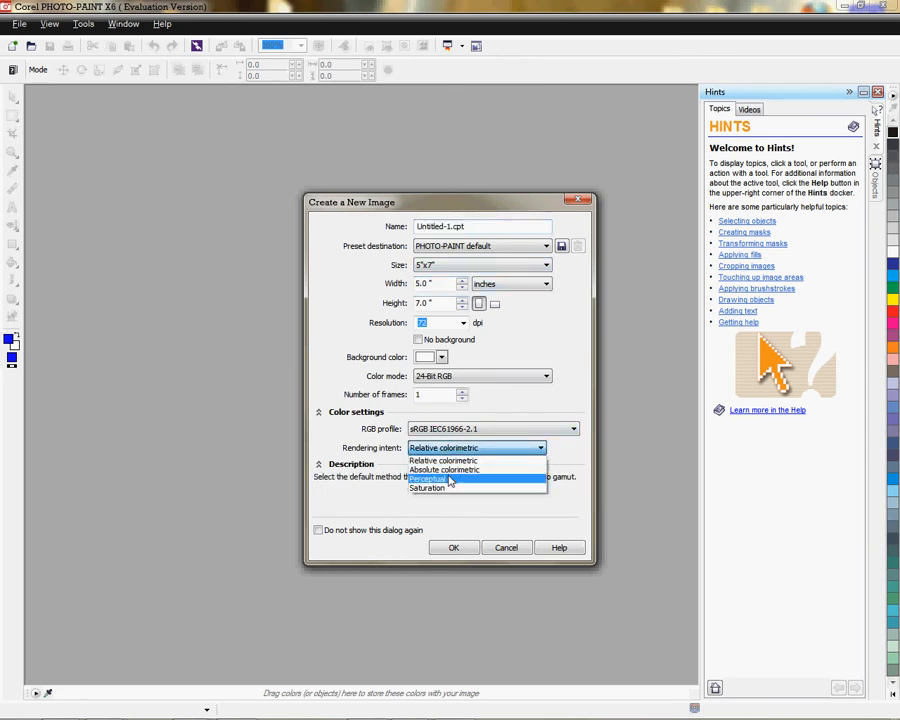
{"action": "left_click", "coordinate": [428, 478]}
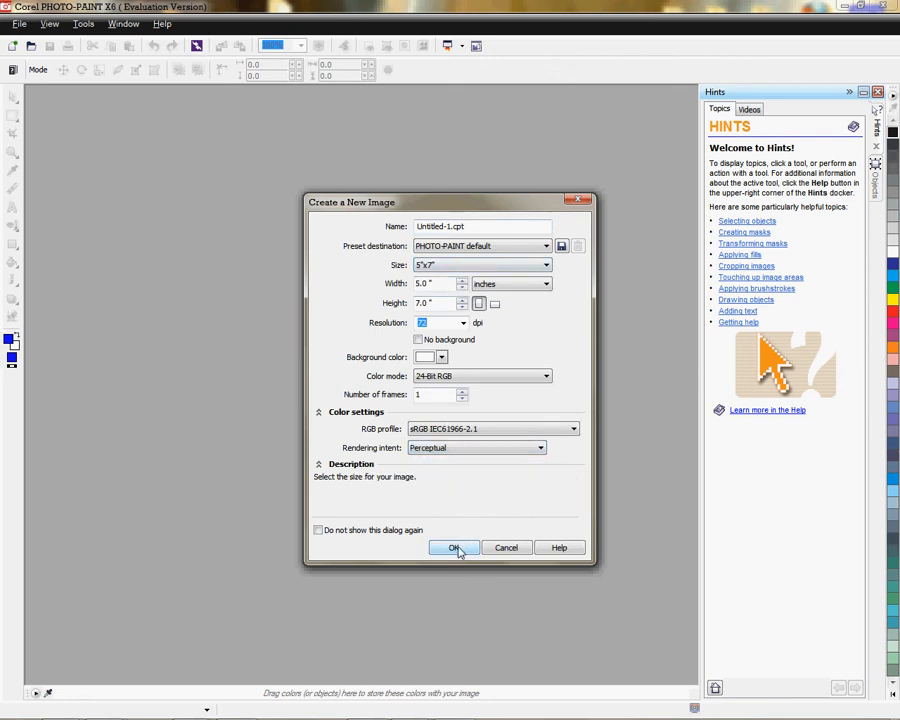
{"action": "left_click", "coordinate": [452, 548]}
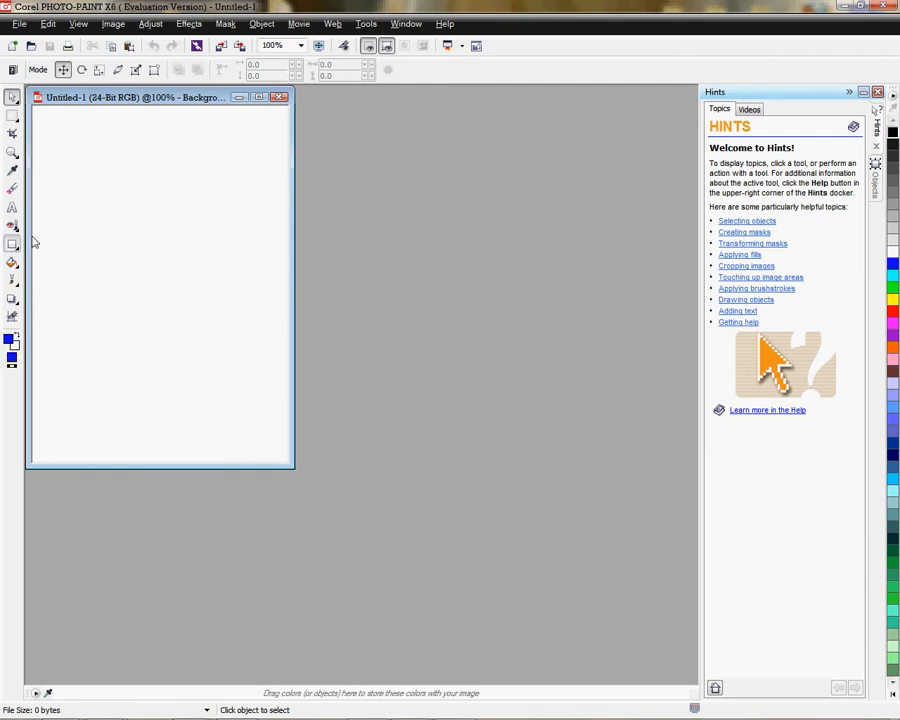
Draw a blue rectangle on the page and bring up the Print dialog for the GelSprinter GX 7000.
{"action": "left_click_drag", "start_coordinate": [80, 152], "coordinate": [198, 322]}
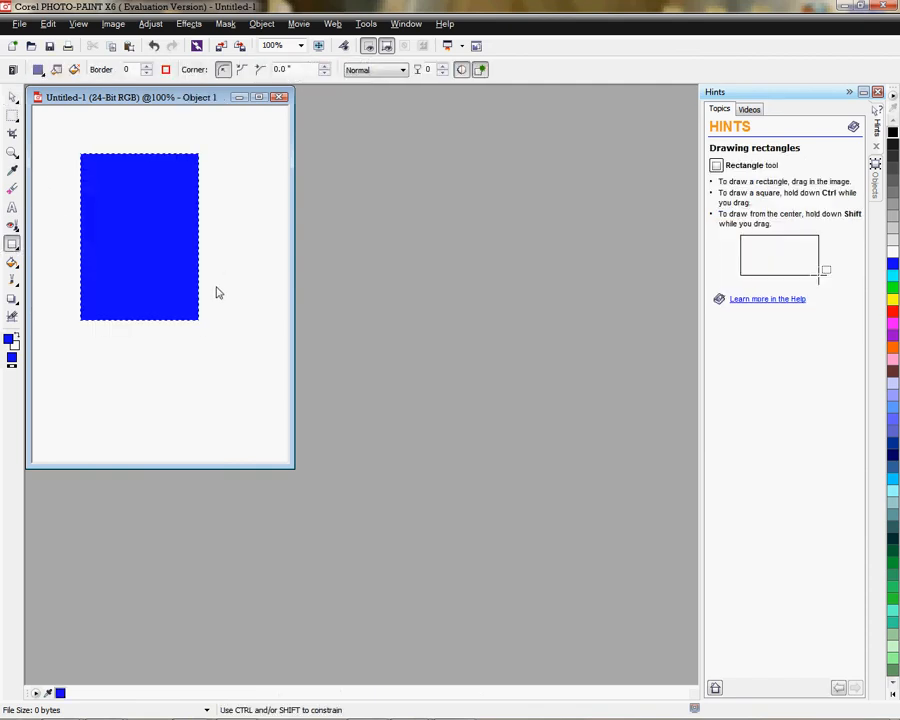
{"action": "mouse_move", "coordinate": [240, 46]}
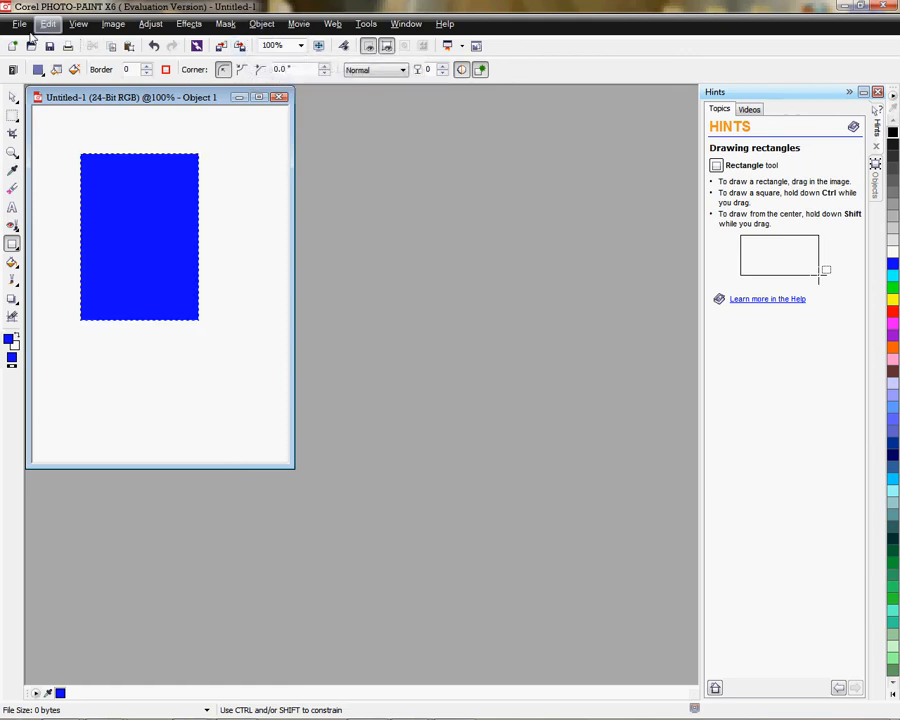
{"action": "left_click", "coordinate": [18, 24]}
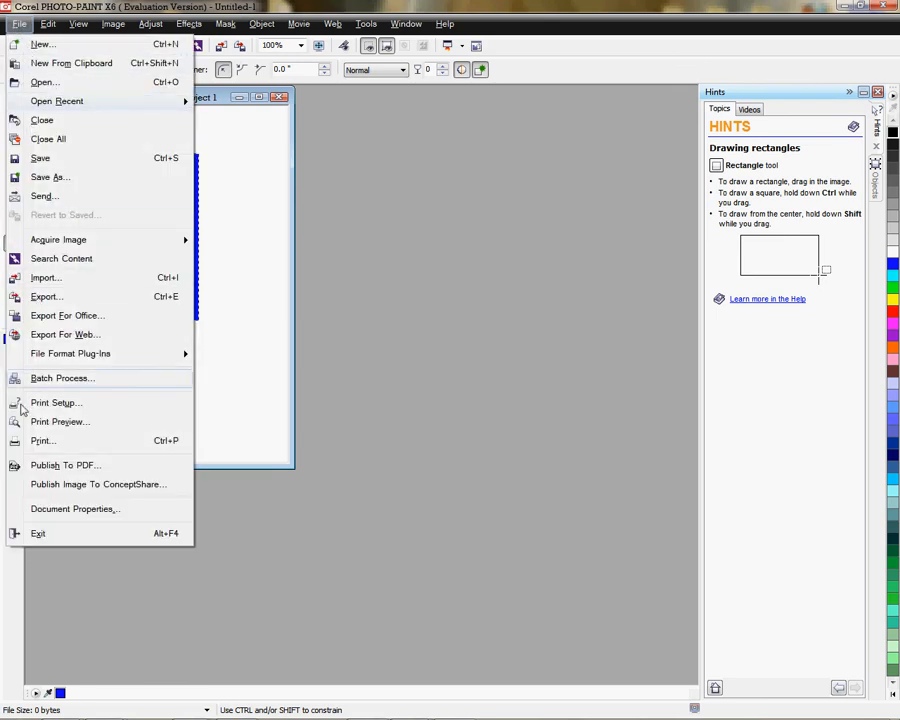
{"action": "left_click", "coordinate": [42, 440]}
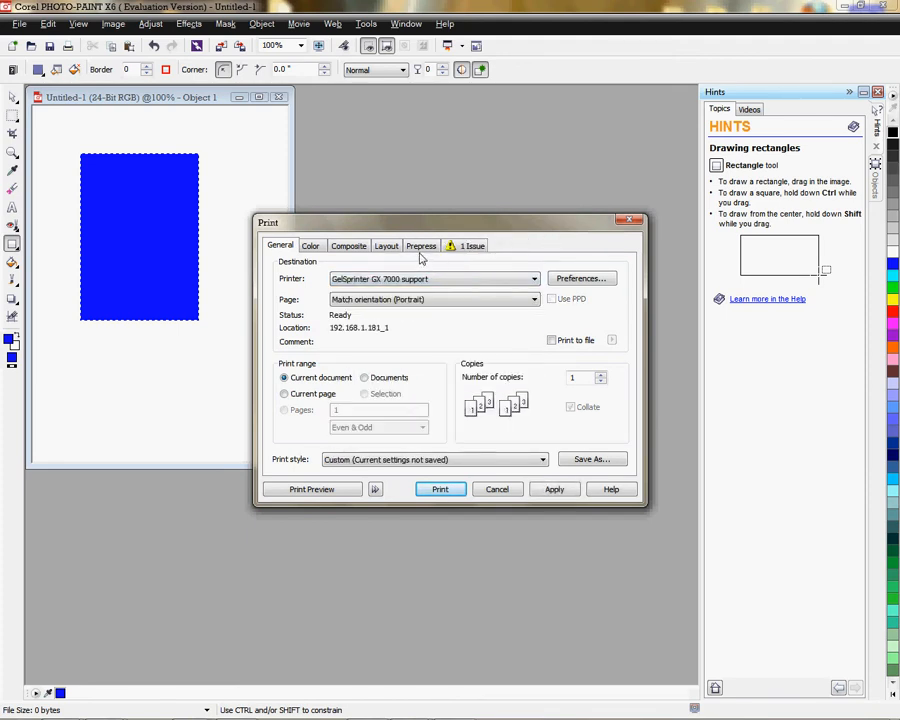
Correct printed colours with GX7000 DyeTrans HiQuality.icm at Perceptual intent in the Color settings.
{"action": "left_click", "coordinate": [310, 244]}
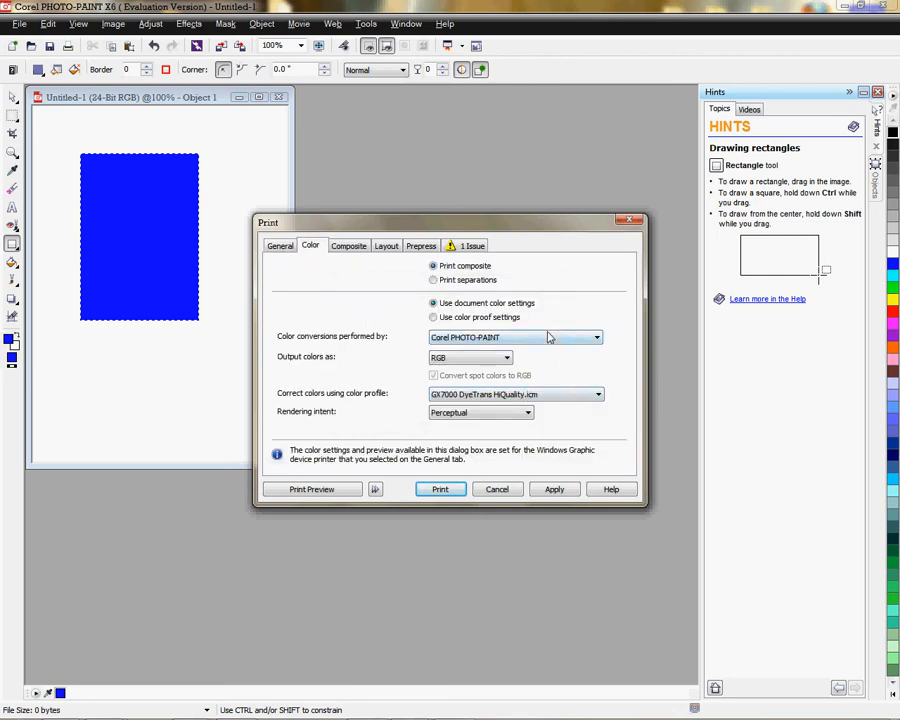
{"action": "mouse_move", "coordinate": [568, 230]}
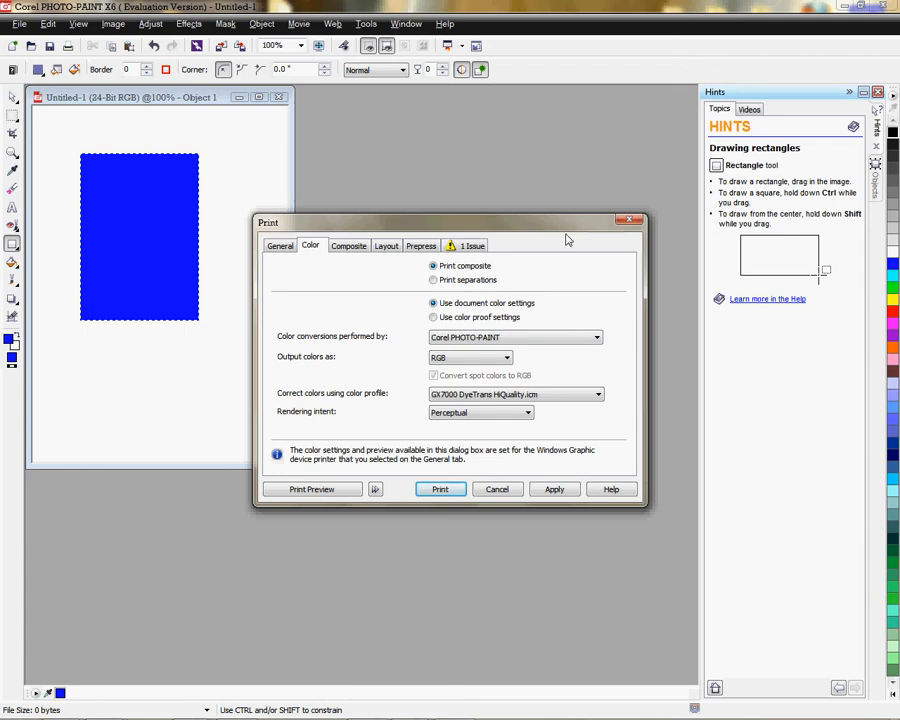
{"action": "mouse_move", "coordinate": [516, 392]}
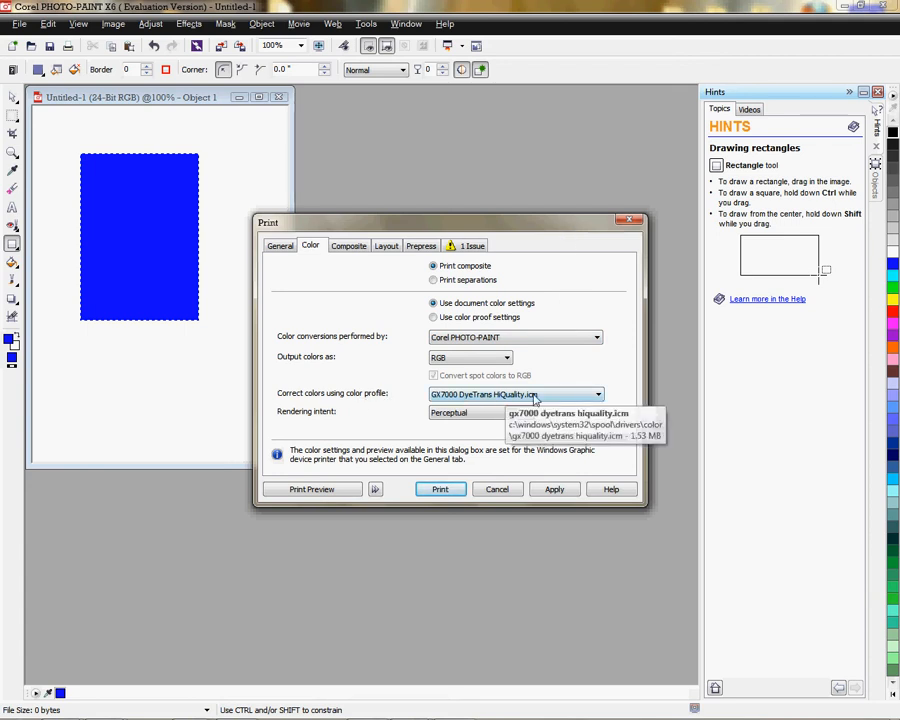
{"action": "left_click", "coordinate": [596, 392]}
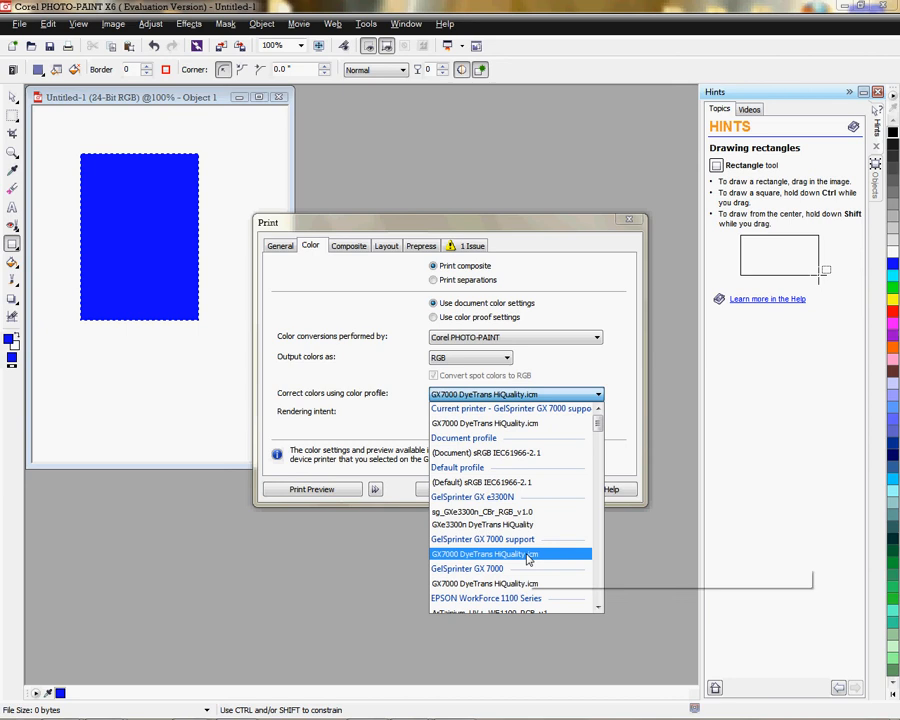
{"action": "mouse_move", "coordinate": [508, 560]}
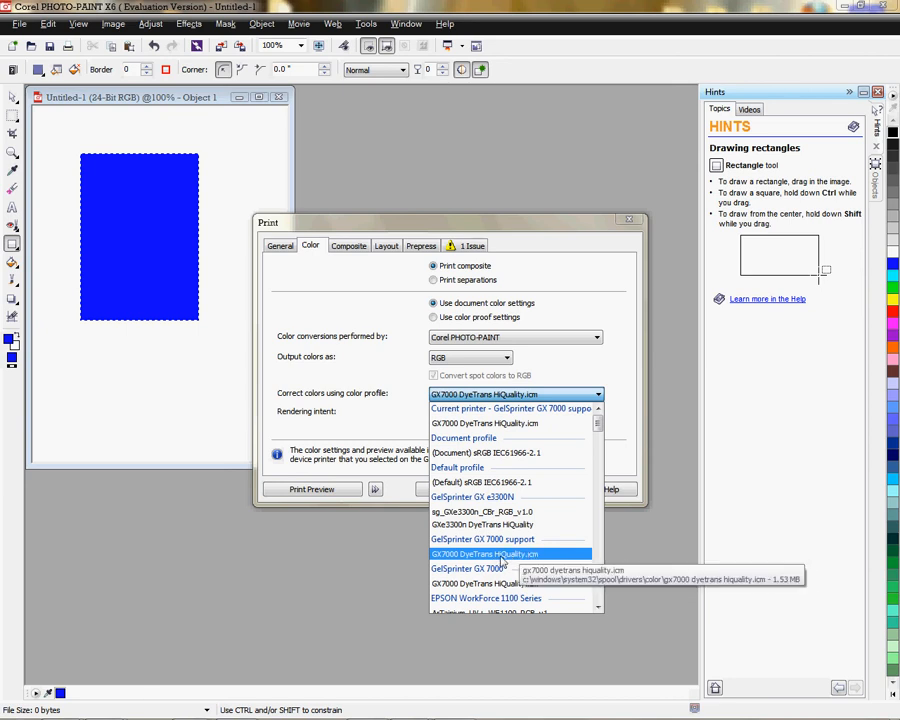
{"action": "mouse_move", "coordinate": [508, 562]}
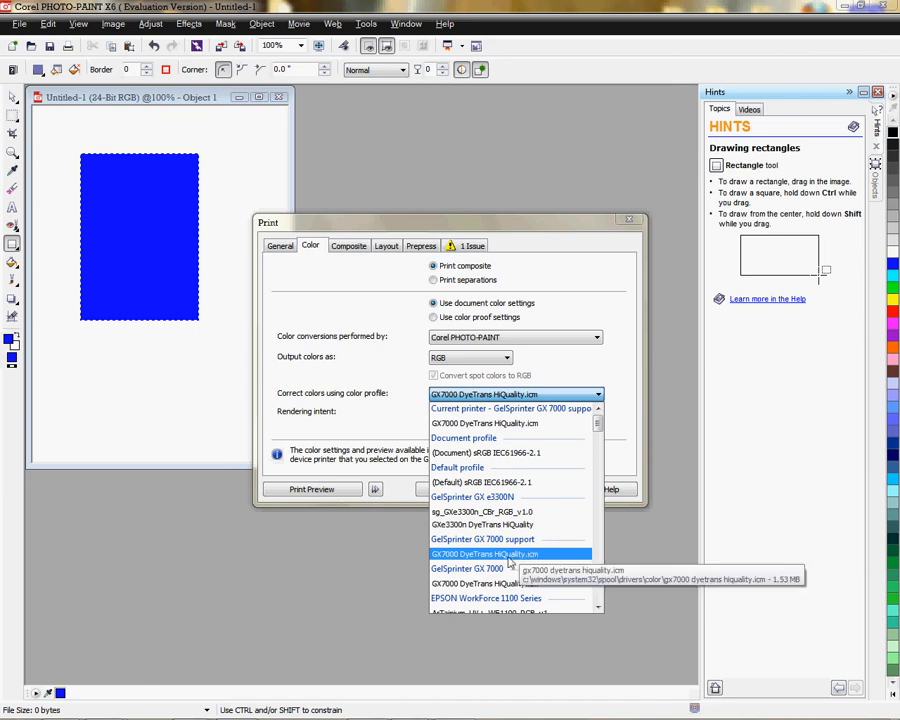
{"action": "left_click", "coordinate": [512, 554]}
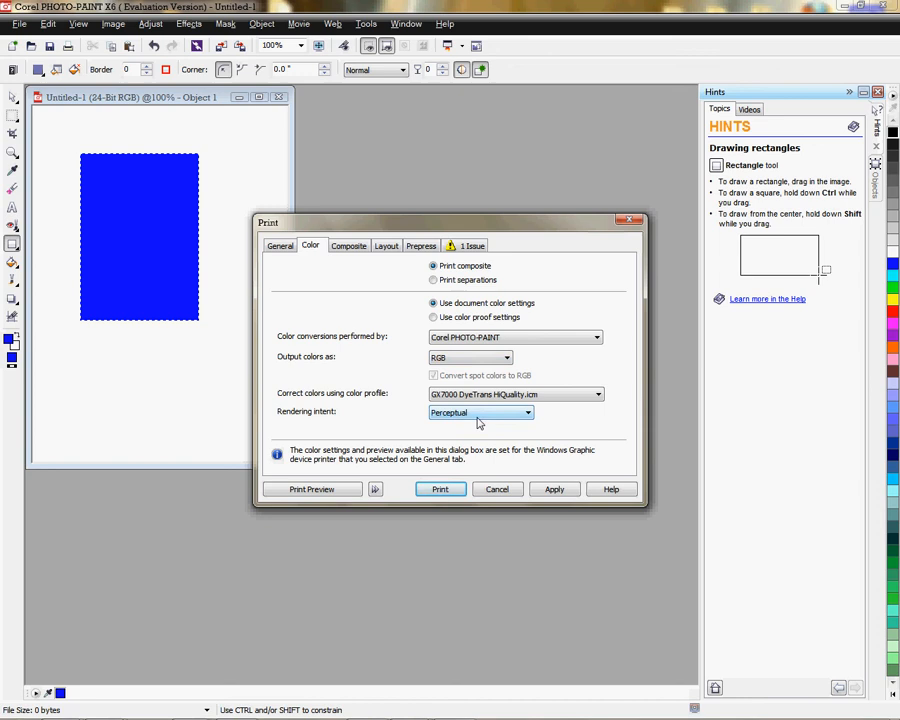
{"action": "left_click", "coordinate": [420, 244]}
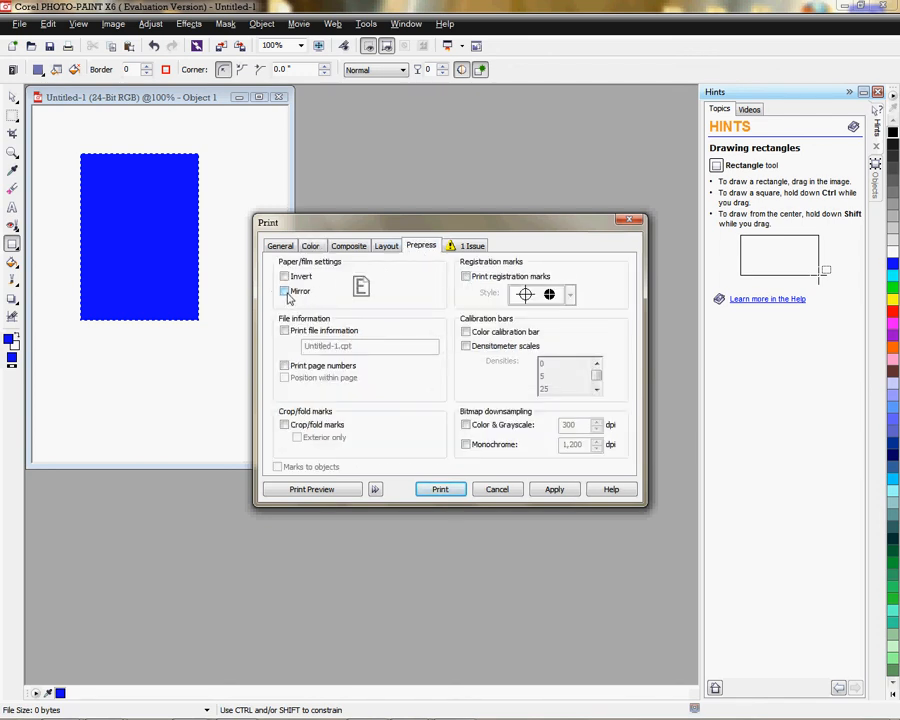
Enable Mirror in Prepress, review the print issue, and start saving the settings as a print style.
{"action": "left_click", "coordinate": [284, 292]}
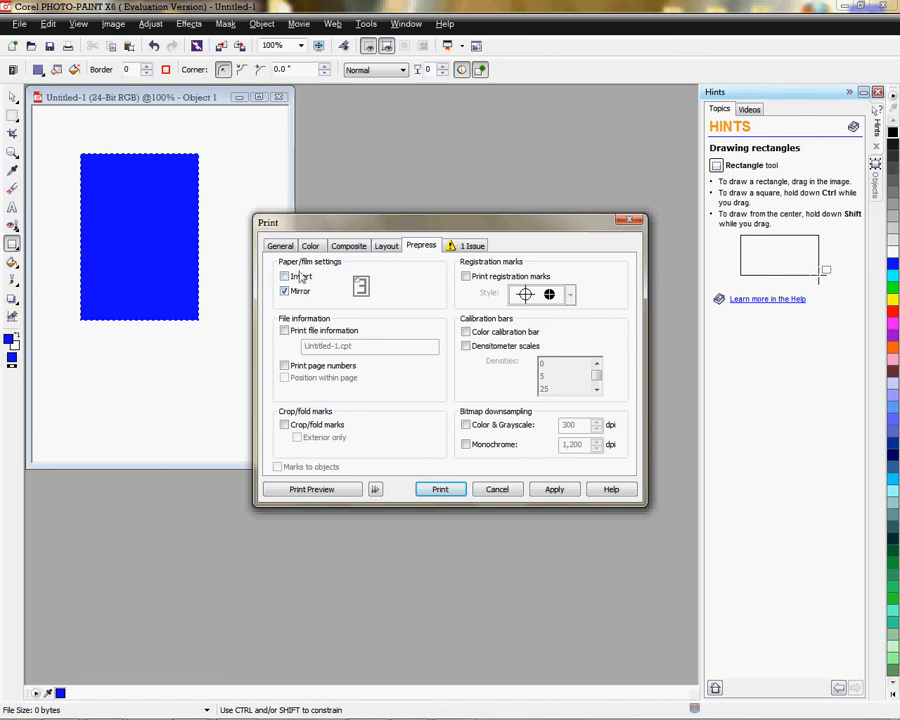
{"action": "left_click", "coordinate": [470, 244]}
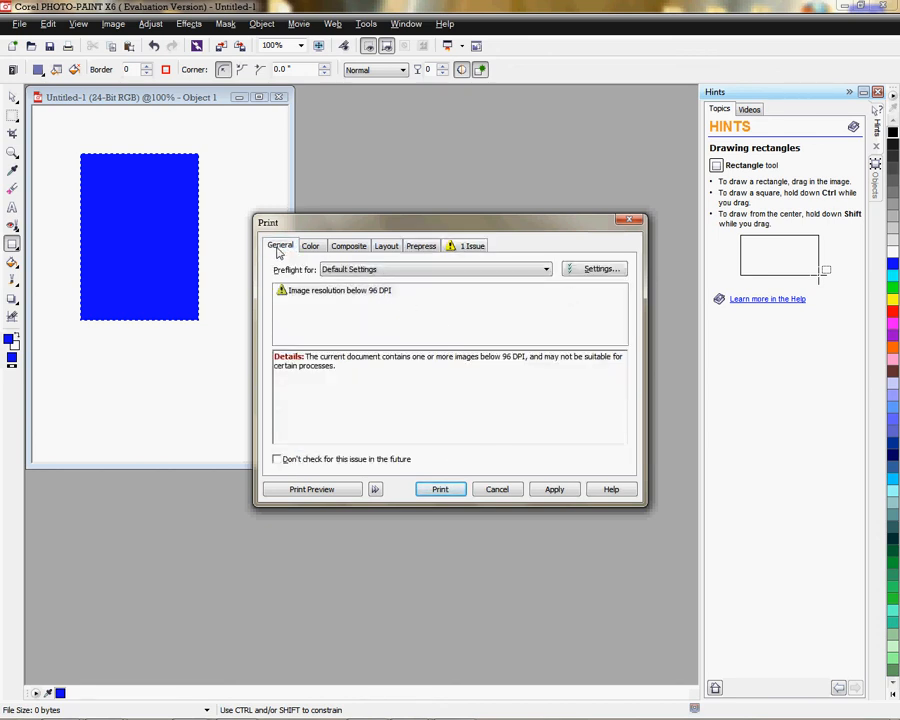
{"action": "left_click", "coordinate": [280, 246]}
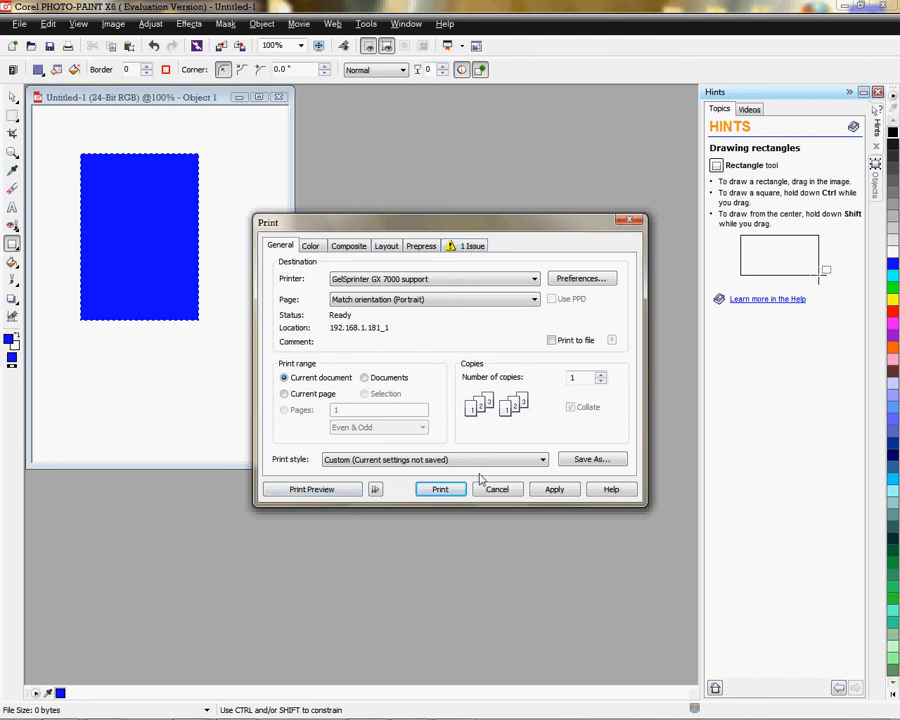
{"action": "left_click", "coordinate": [592, 458]}
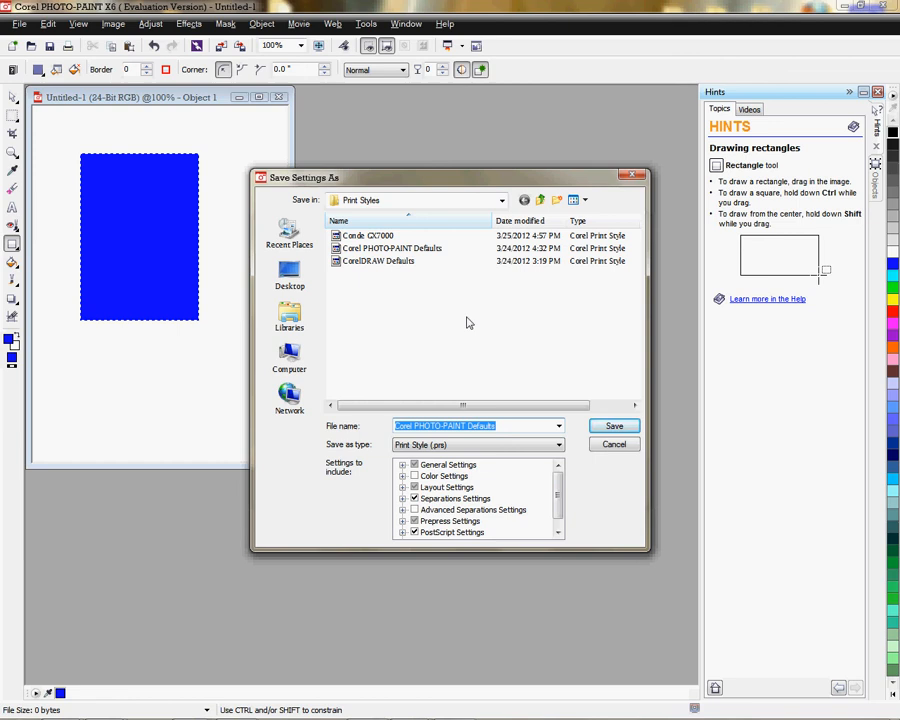
Name the print style 'Conde GX7000 Sublimation' and save it.
{"action": "type", "text": "Conde GX7000 Sublimation"}
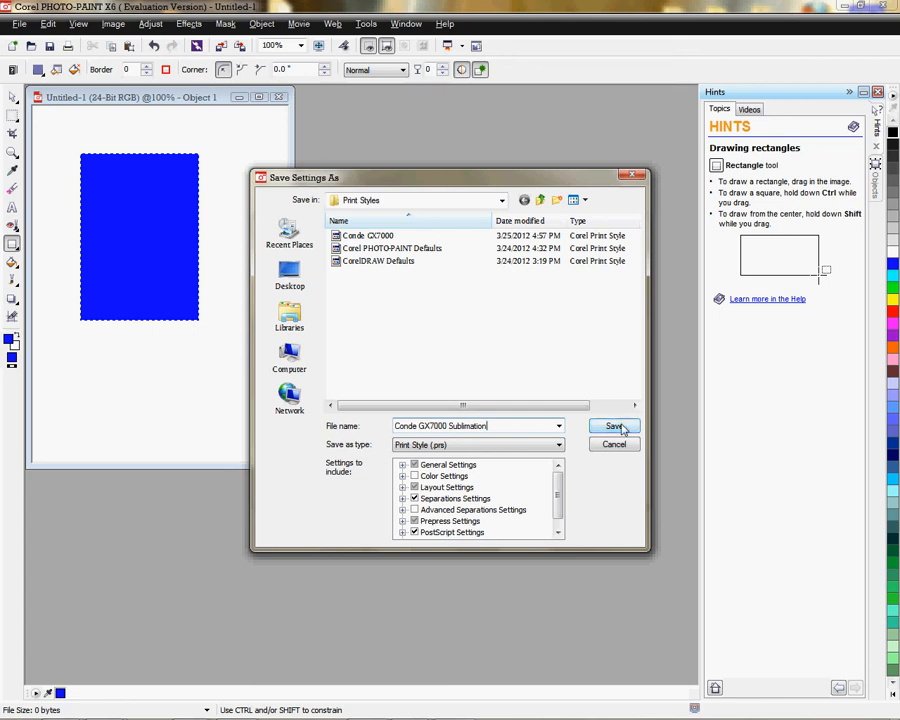
{"action": "left_click", "coordinate": [616, 426]}
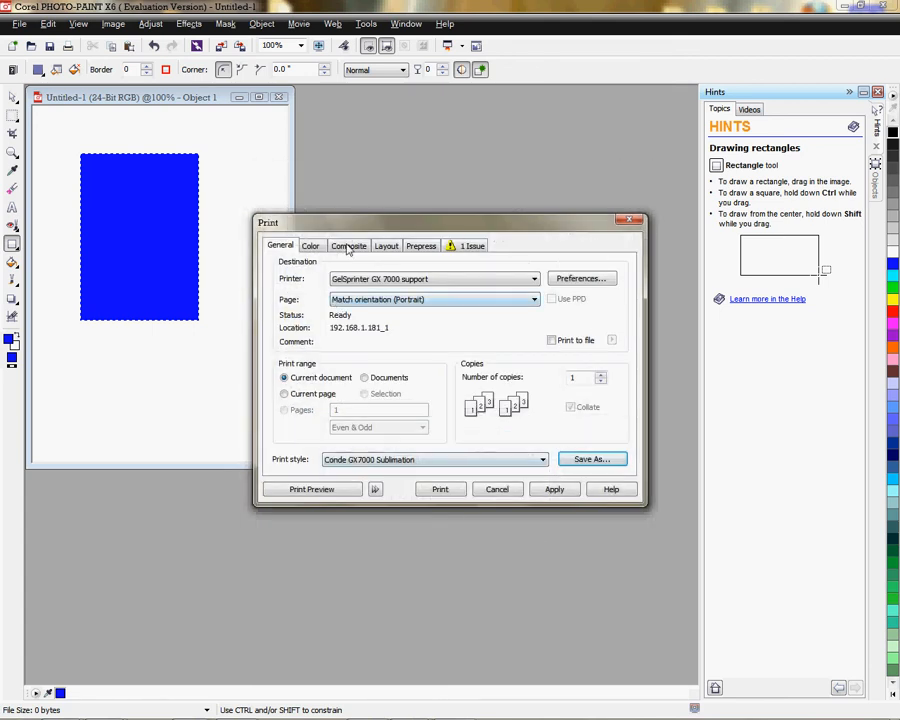
{"action": "mouse_move", "coordinate": [280, 472]}
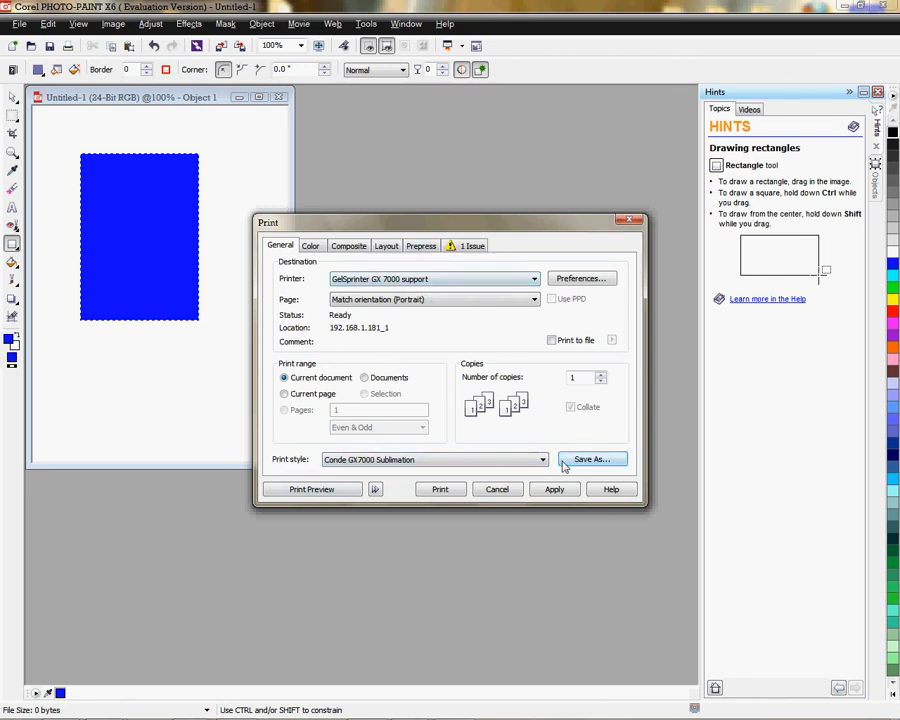
Verify the style's Prepress and Color settings, apply them, and leave the Print dialog.
{"action": "left_click", "coordinate": [420, 244]}
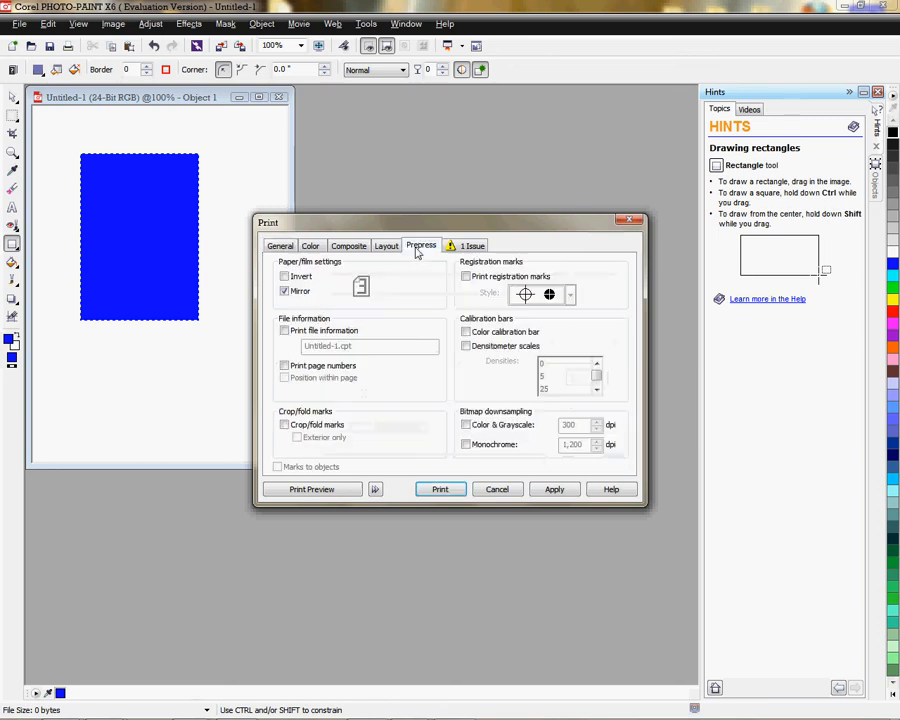
{"action": "left_click", "coordinate": [310, 244]}
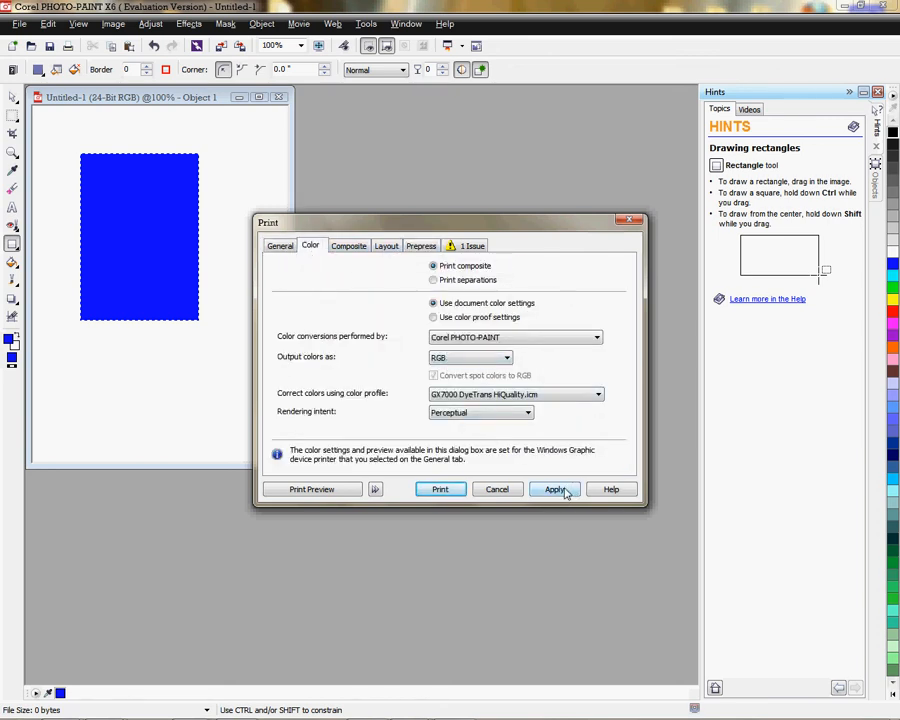
{"action": "left_click", "coordinate": [554, 488]}
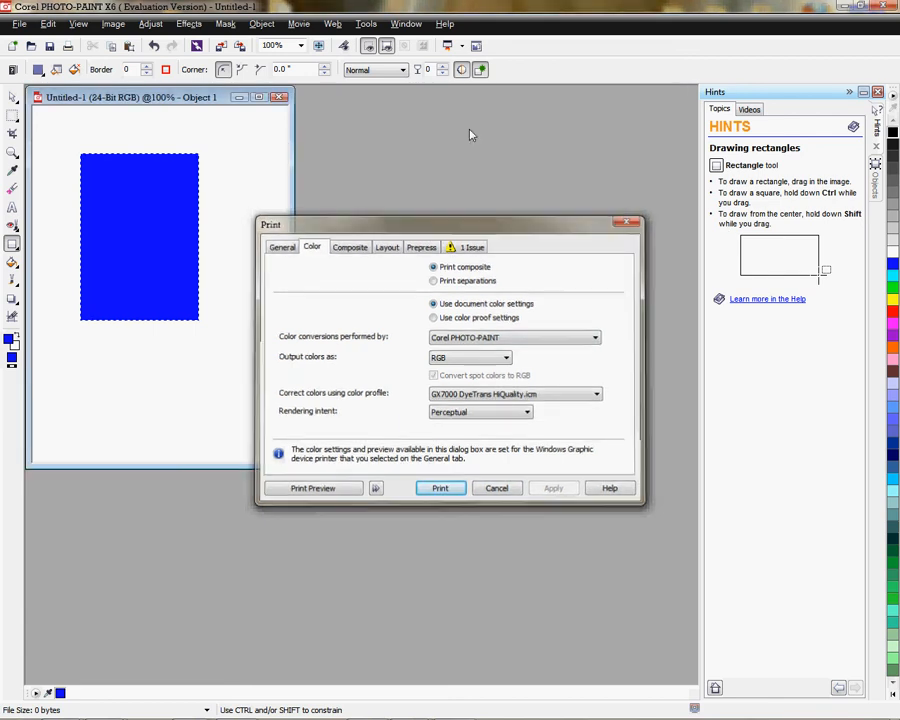
{"action": "left_click", "coordinate": [406, 24]}
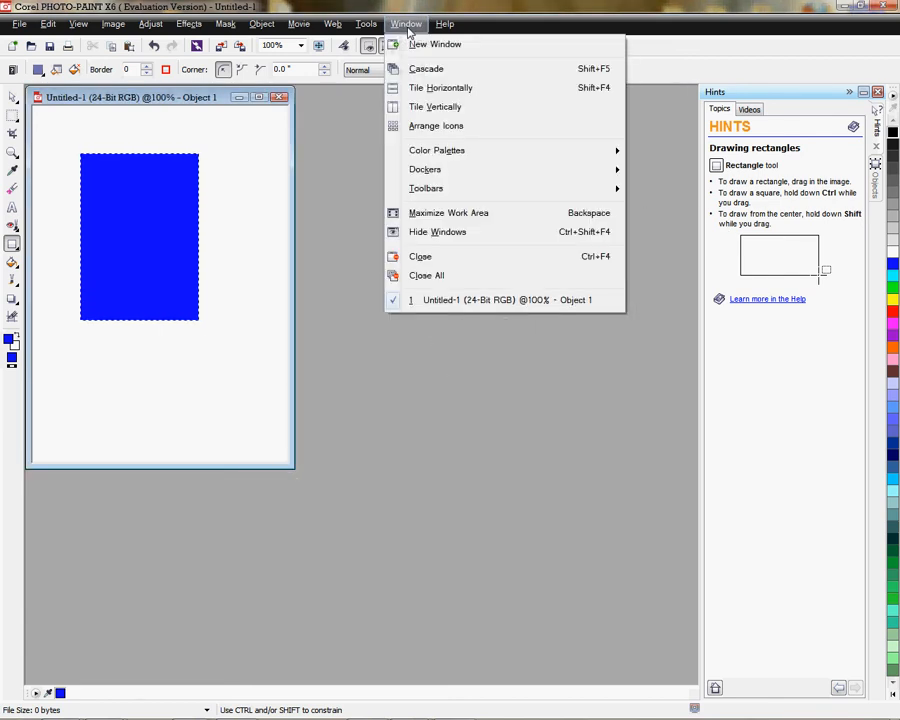